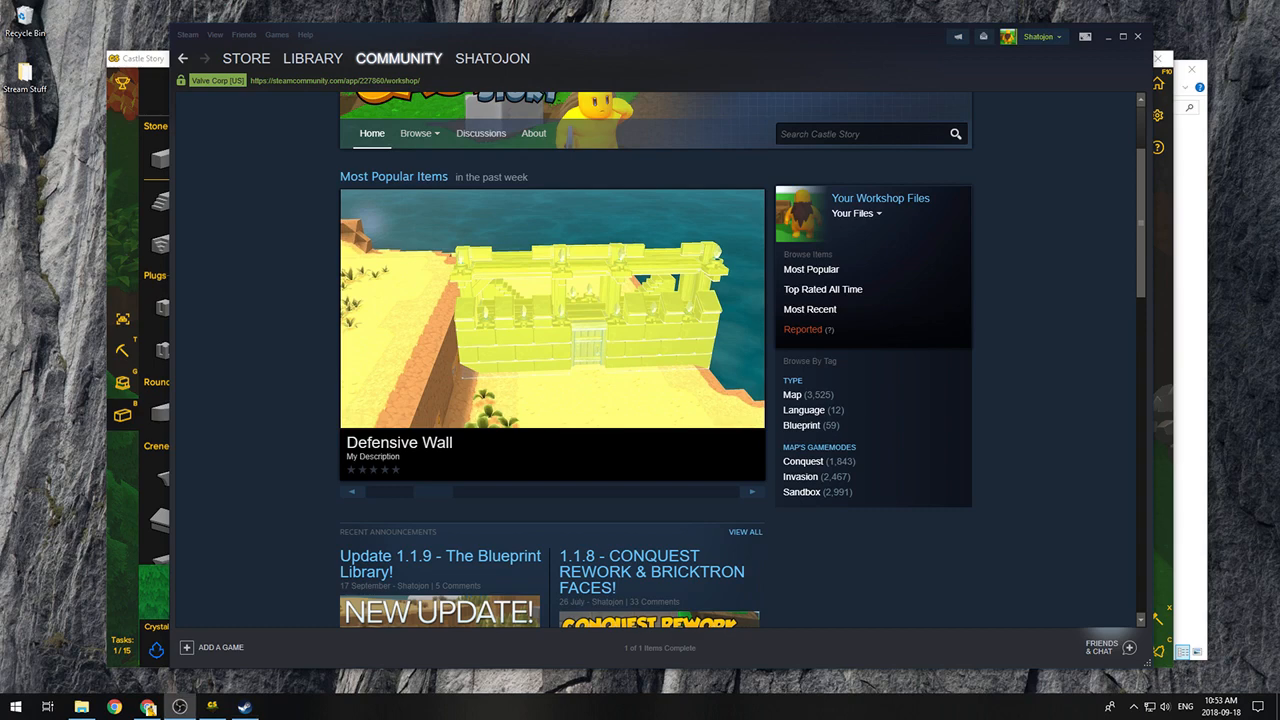
Step: Browse the featured Workshop items and land on the Simple Inner Corner Wall item page
{"action": "left_click", "coordinate": [480, 492]}
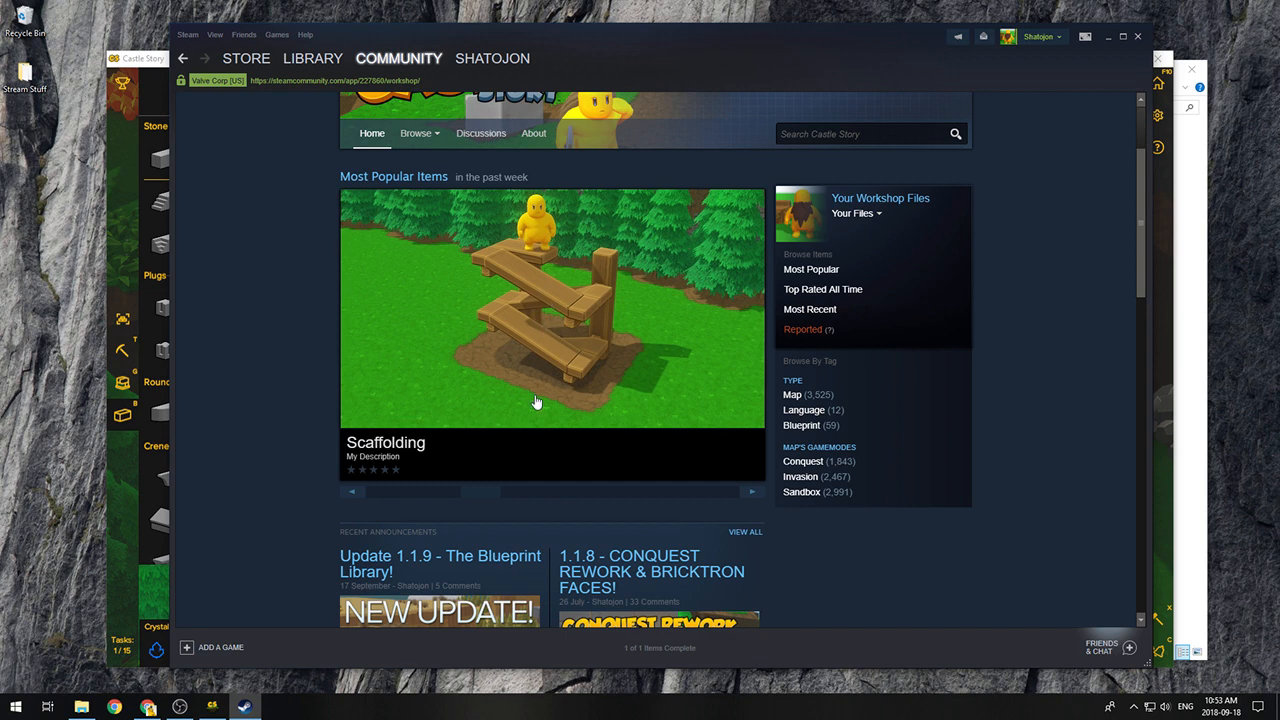
{"action": "scroll", "scroll_direction": "down", "scroll_amount": 3}
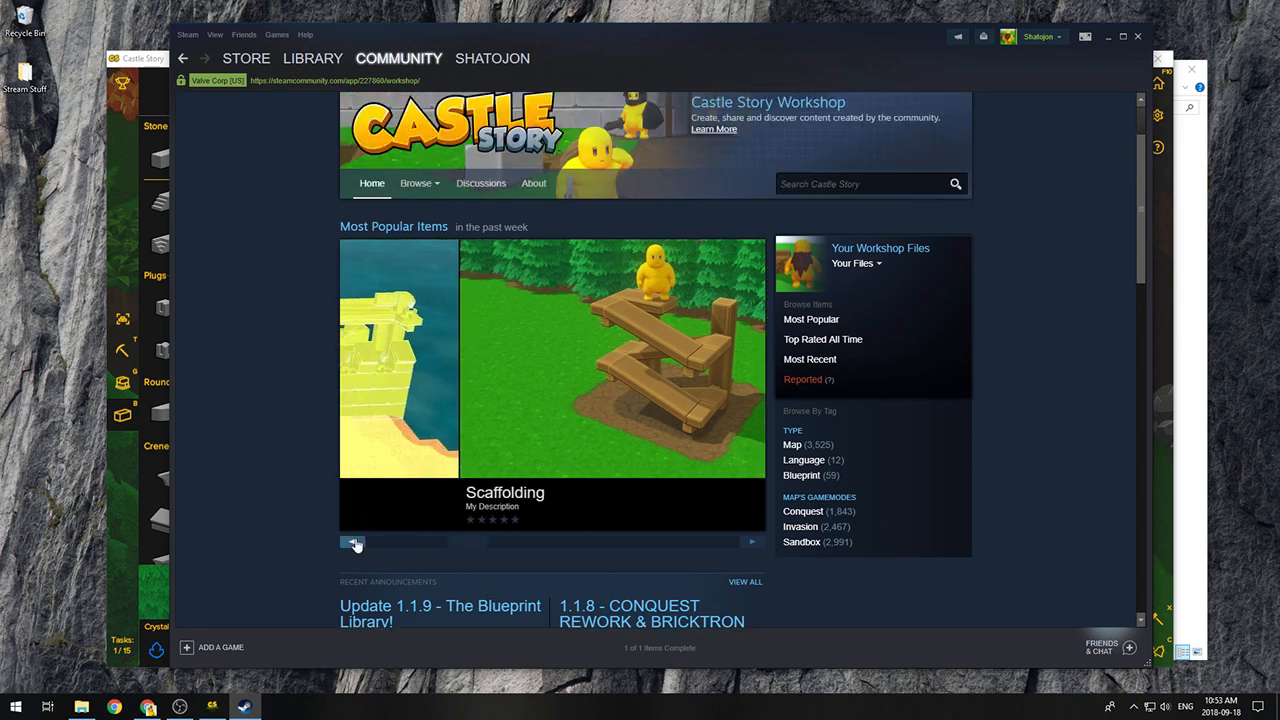
{"action": "left_click", "coordinate": [352, 542]}
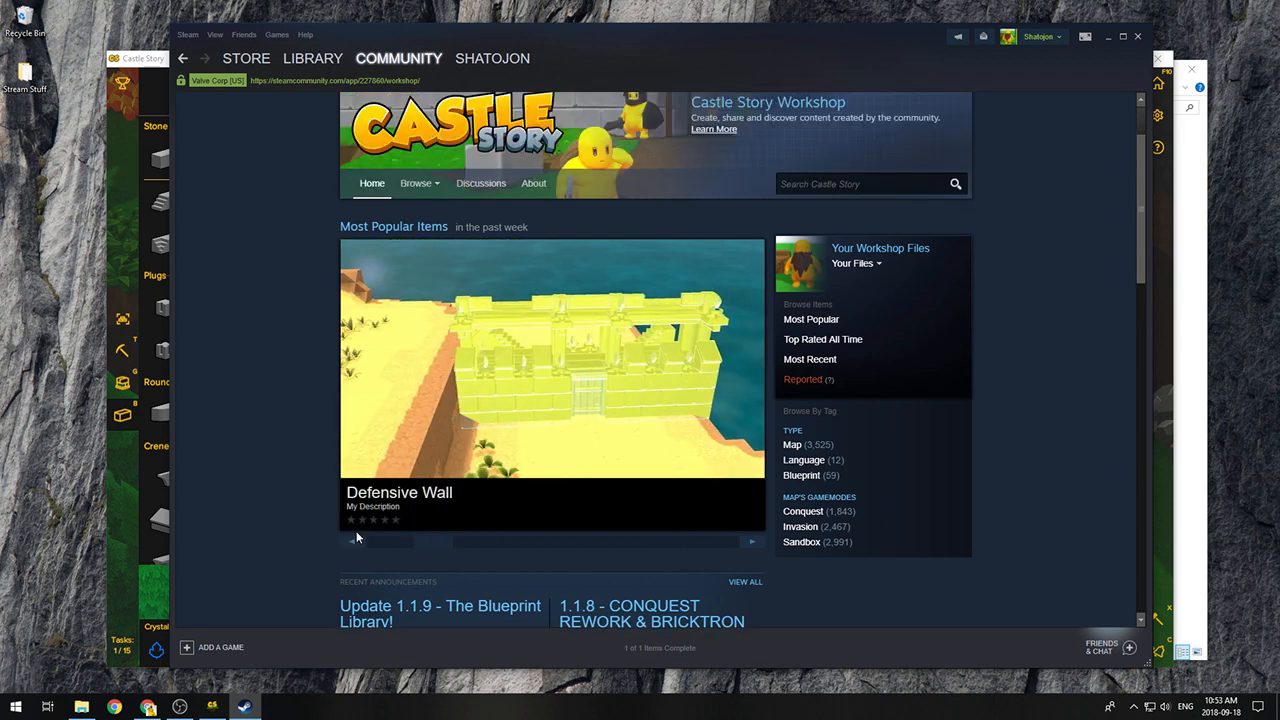
{"action": "mouse_move", "coordinate": [408, 370]}
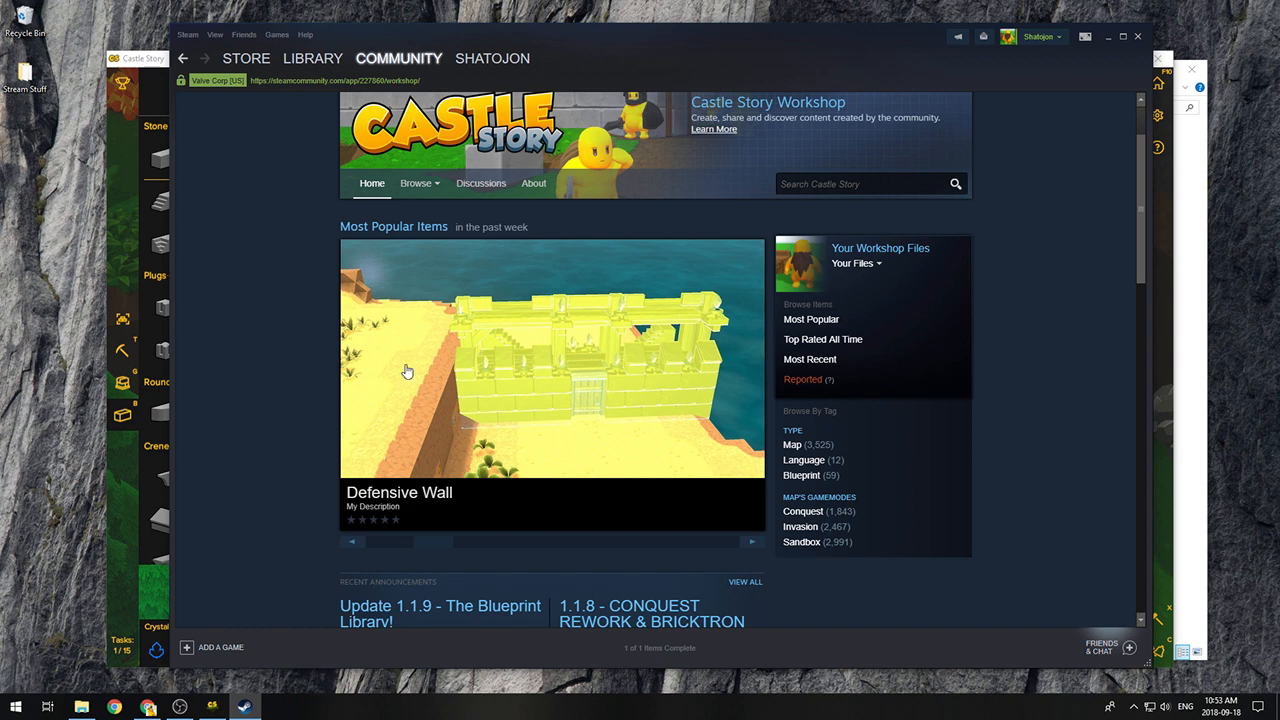
{"action": "mouse_move", "coordinate": [470, 368]}
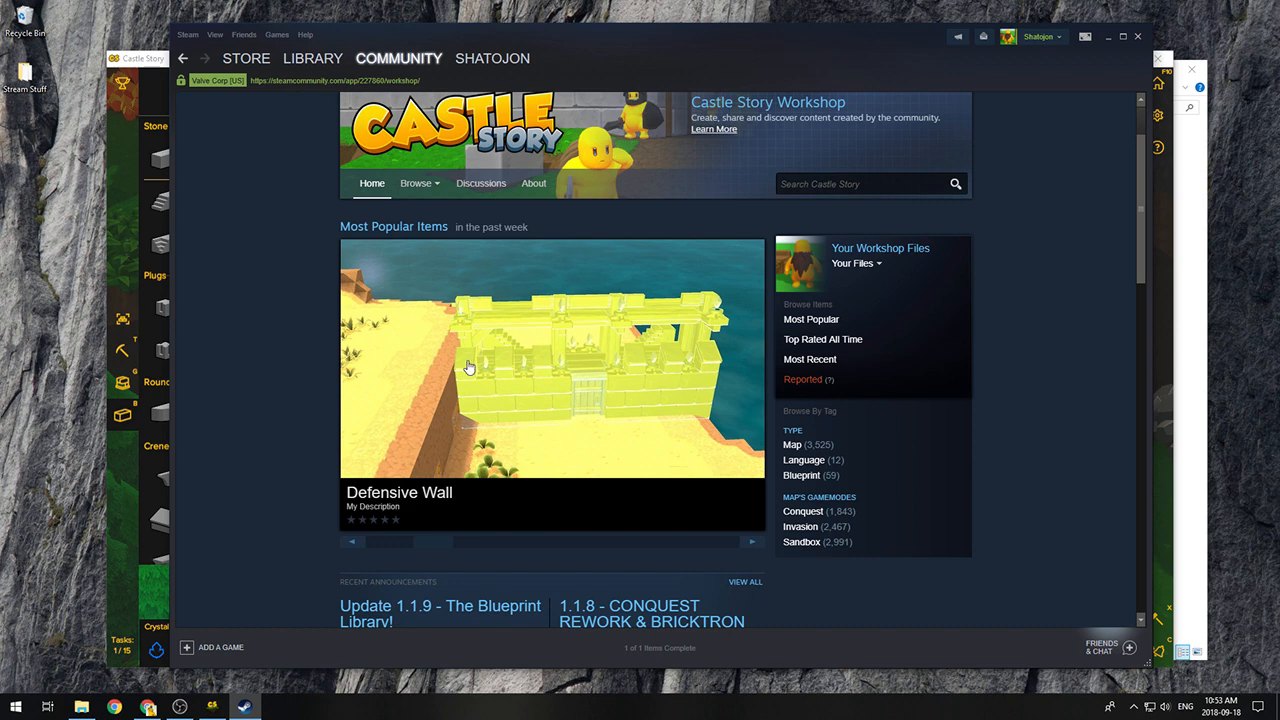
{"action": "mouse_move", "coordinate": [578, 446]}
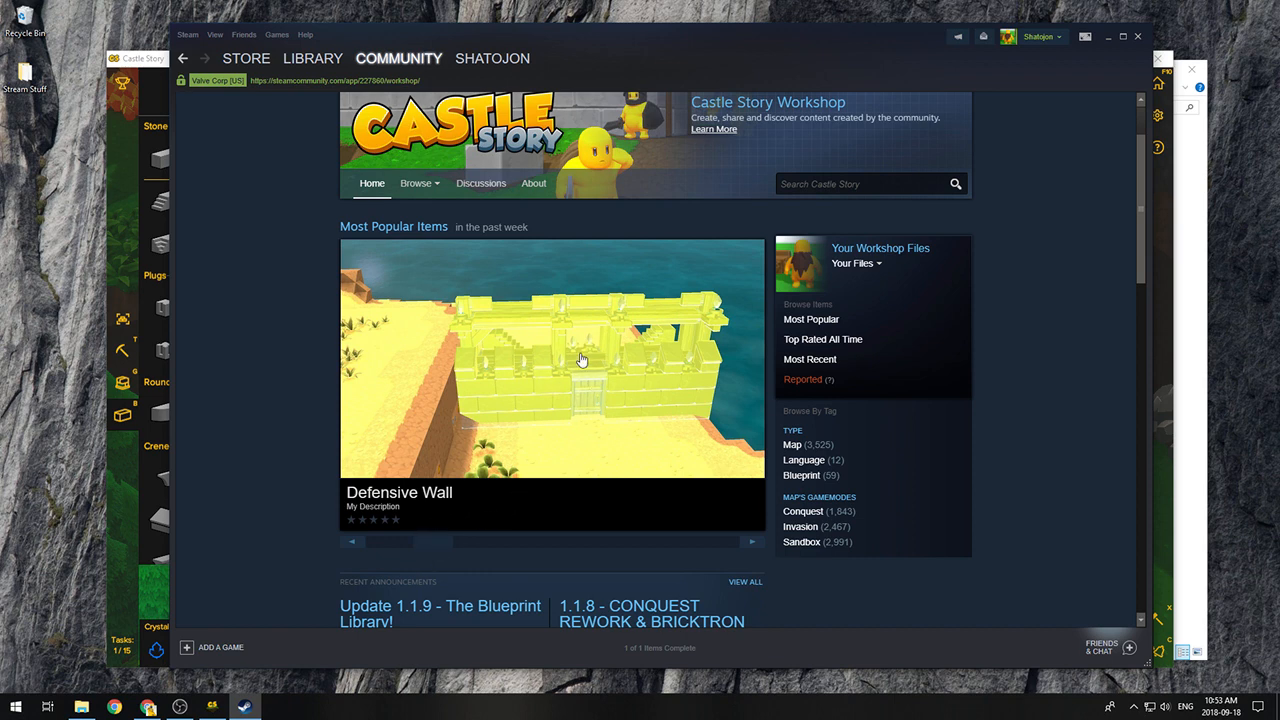
{"action": "mouse_move", "coordinate": [696, 434]}
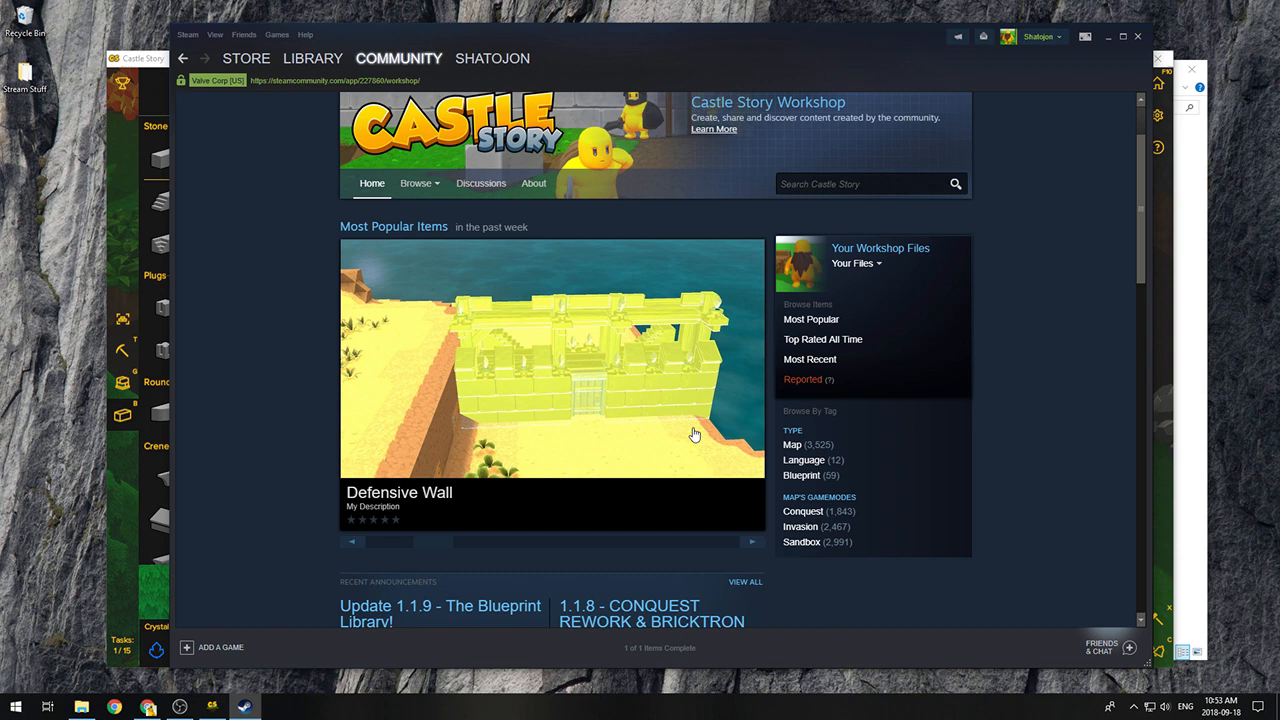
{"action": "left_click", "coordinate": [552, 358]}
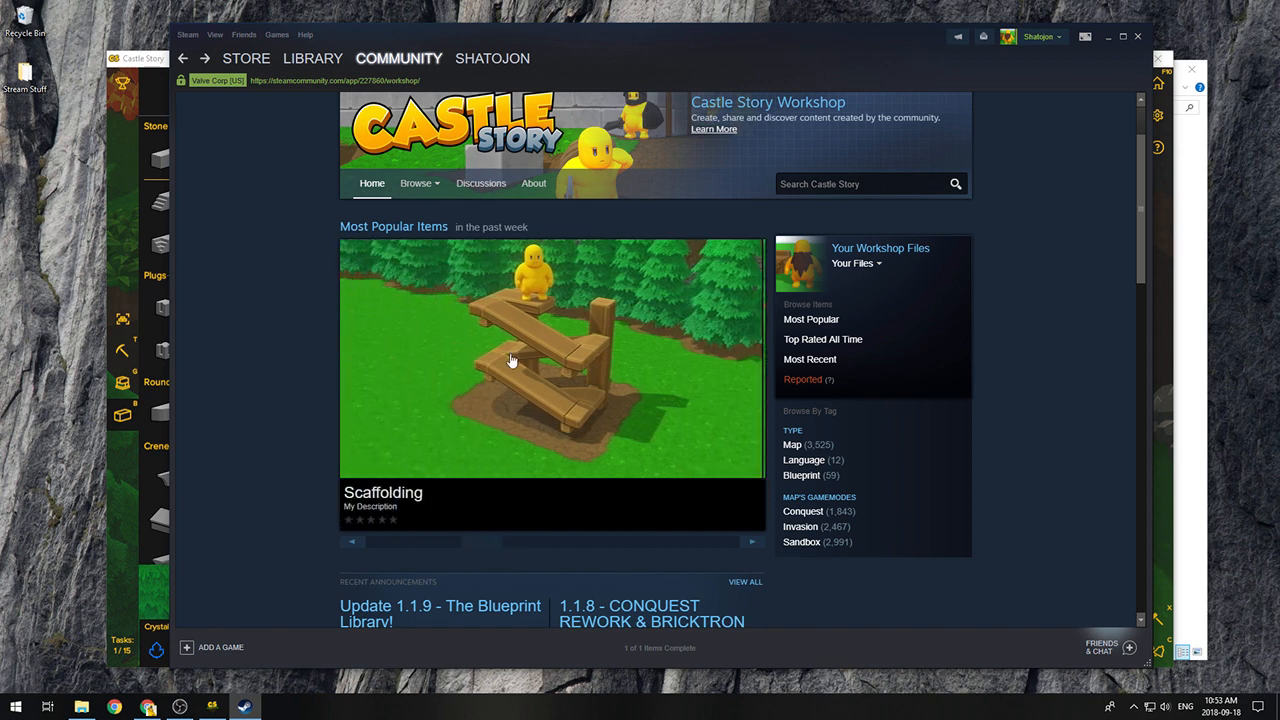
{"action": "left_click", "coordinate": [752, 540]}
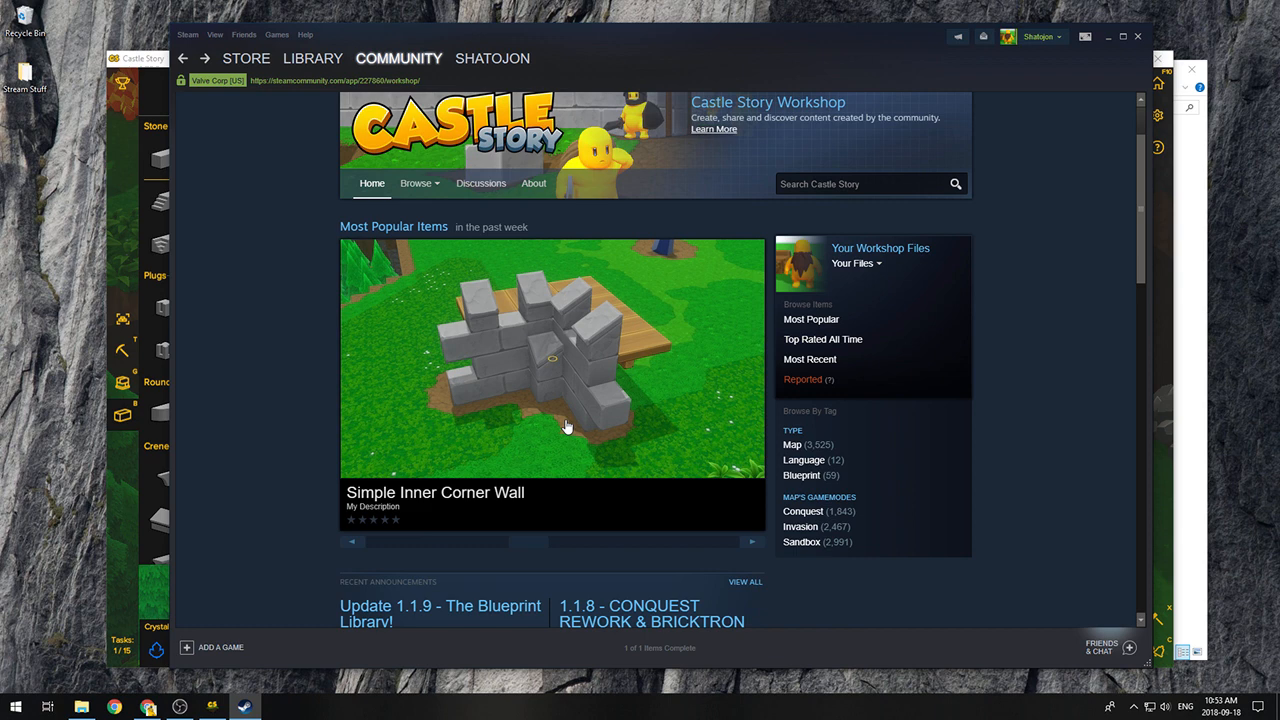
{"action": "left_click", "coordinate": [552, 356]}
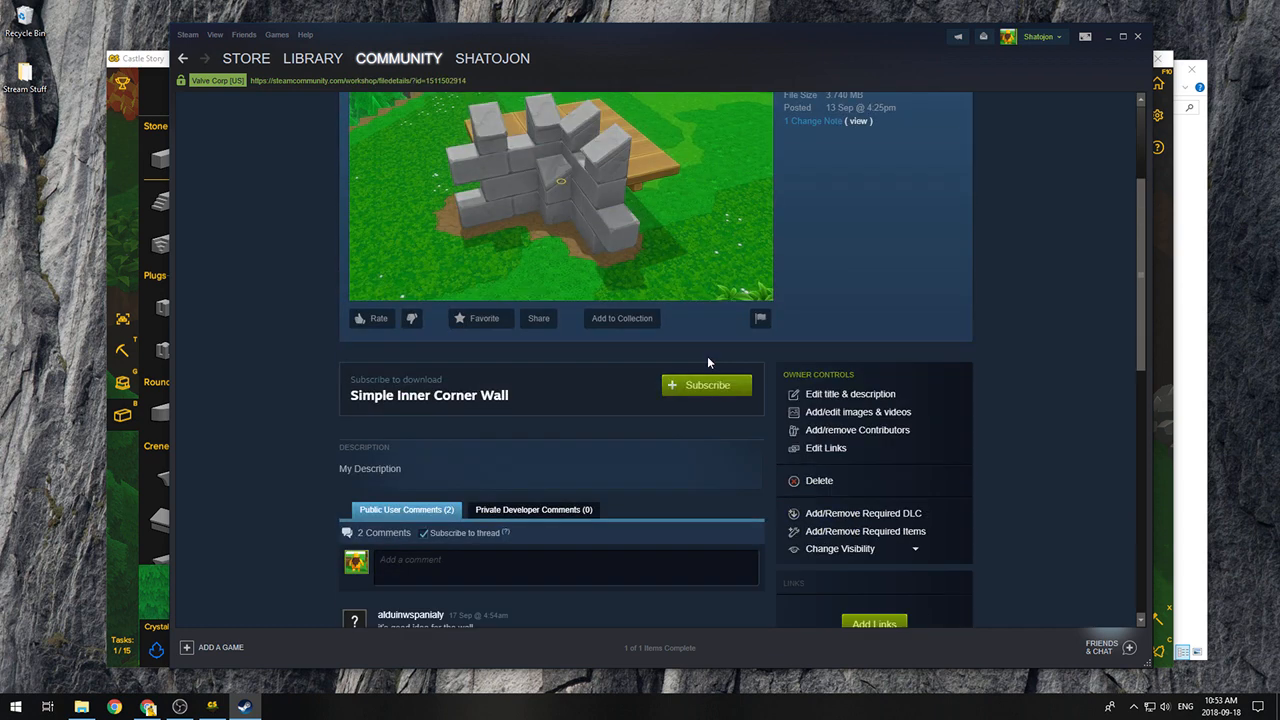
{"action": "mouse_move", "coordinate": [850, 392]}
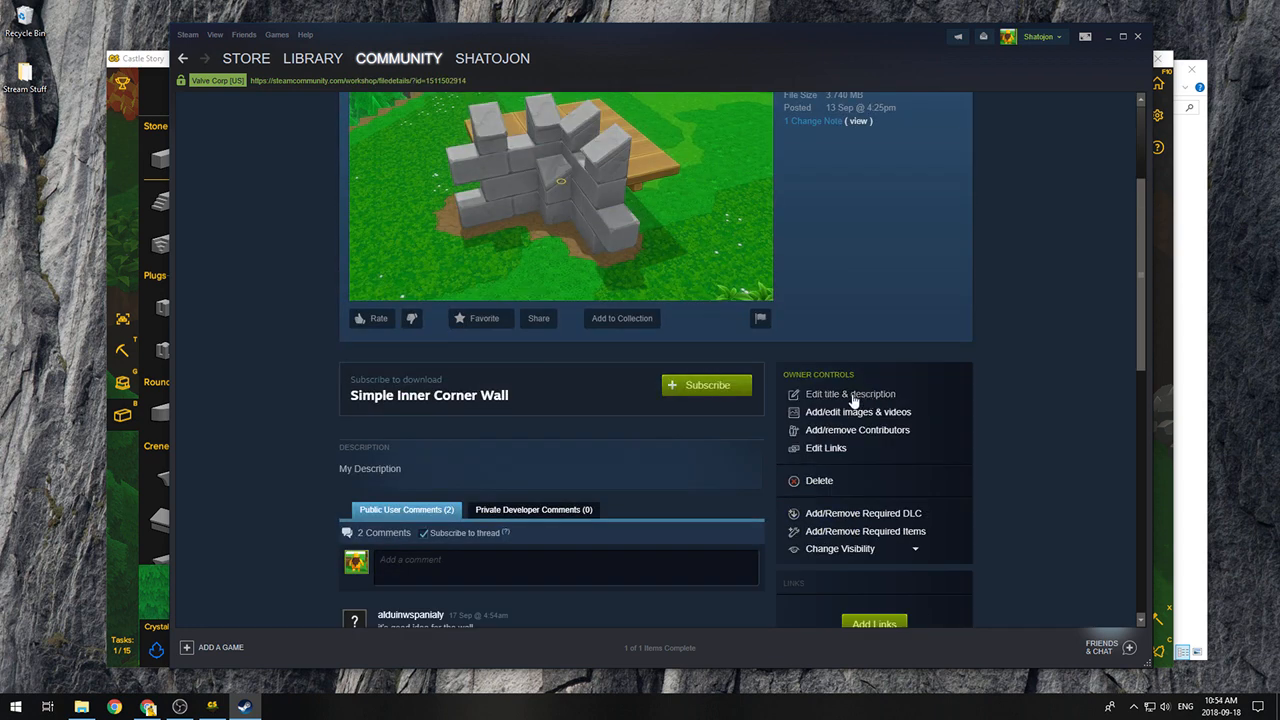
Step: Save the item's description as "Simple wall corner! Yay!" and return to its item page
{"action": "left_click", "coordinate": [850, 392]}
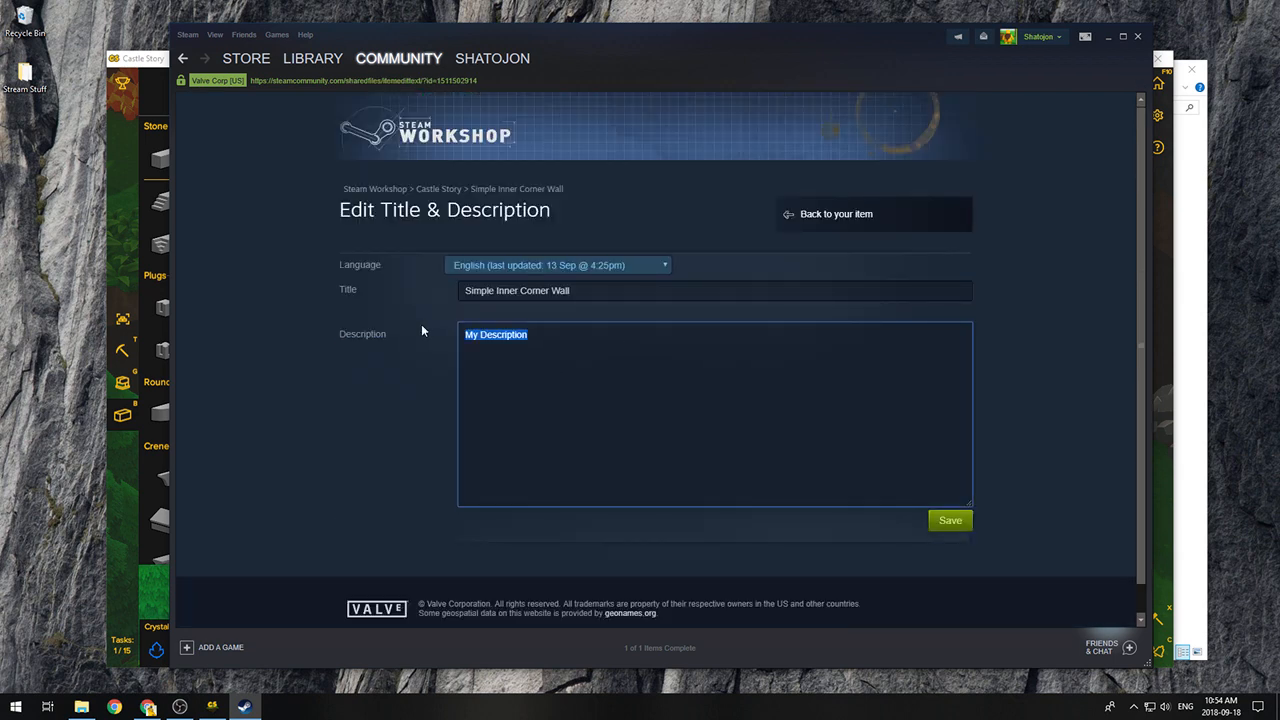
{"action": "type", "text": "Simple wall corner! Y"}
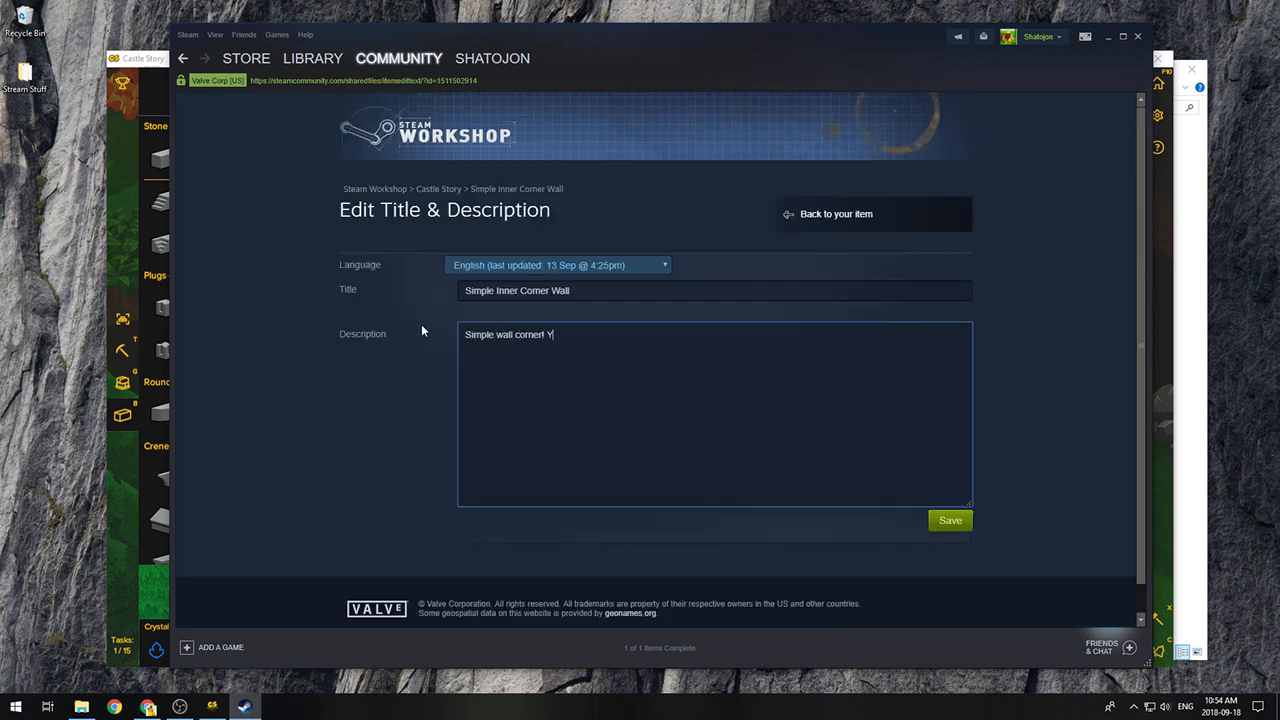
{"action": "left_click", "coordinate": [948, 520]}
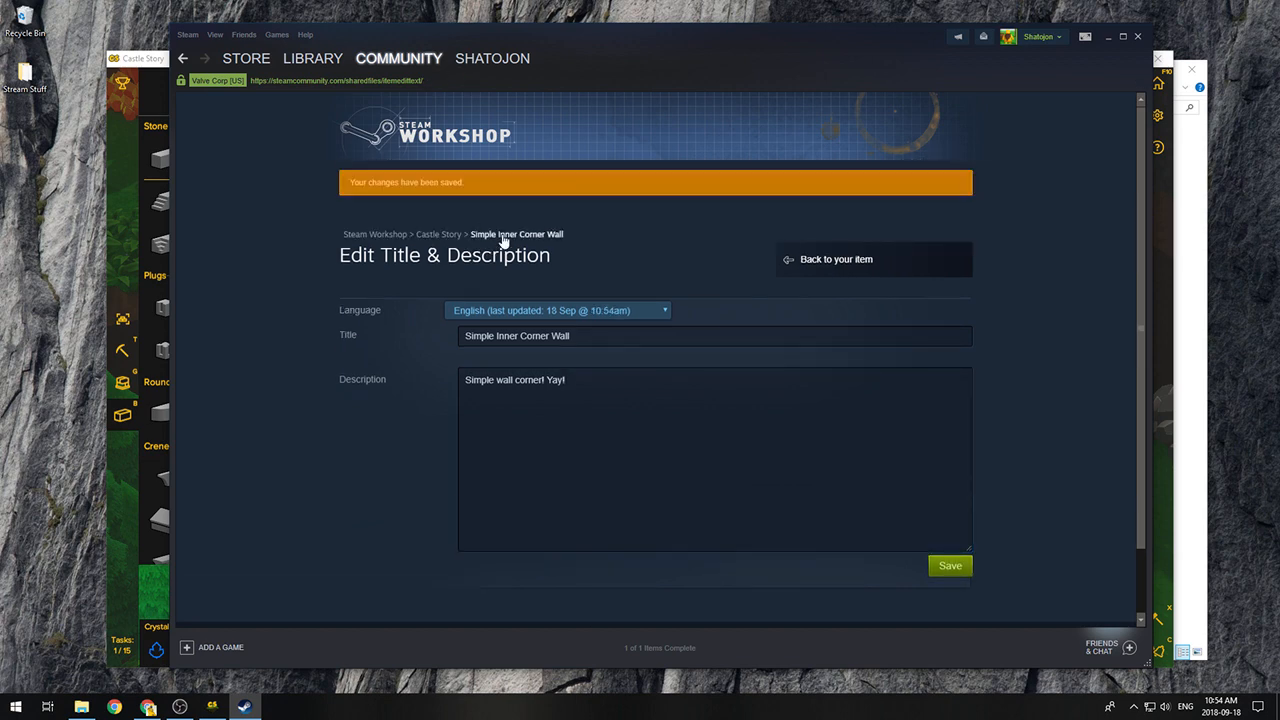
{"action": "left_click", "coordinate": [836, 260]}
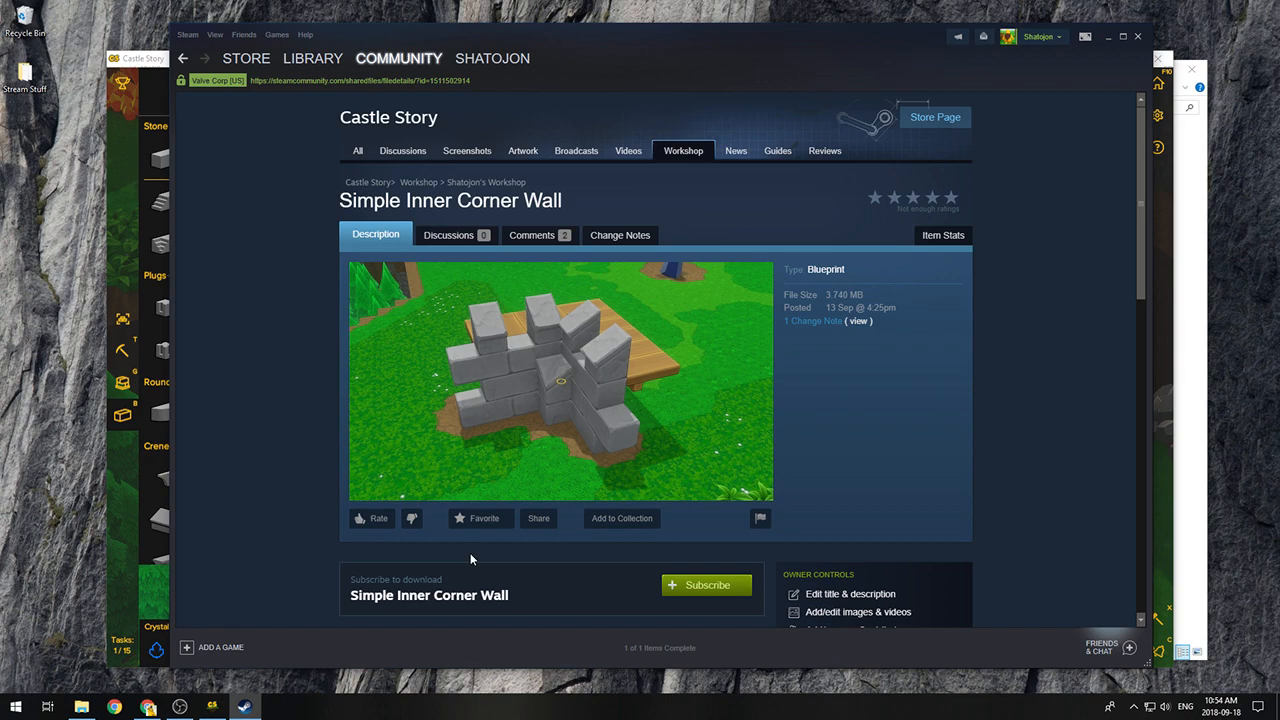
{"action": "mouse_move", "coordinate": [198, 72]}
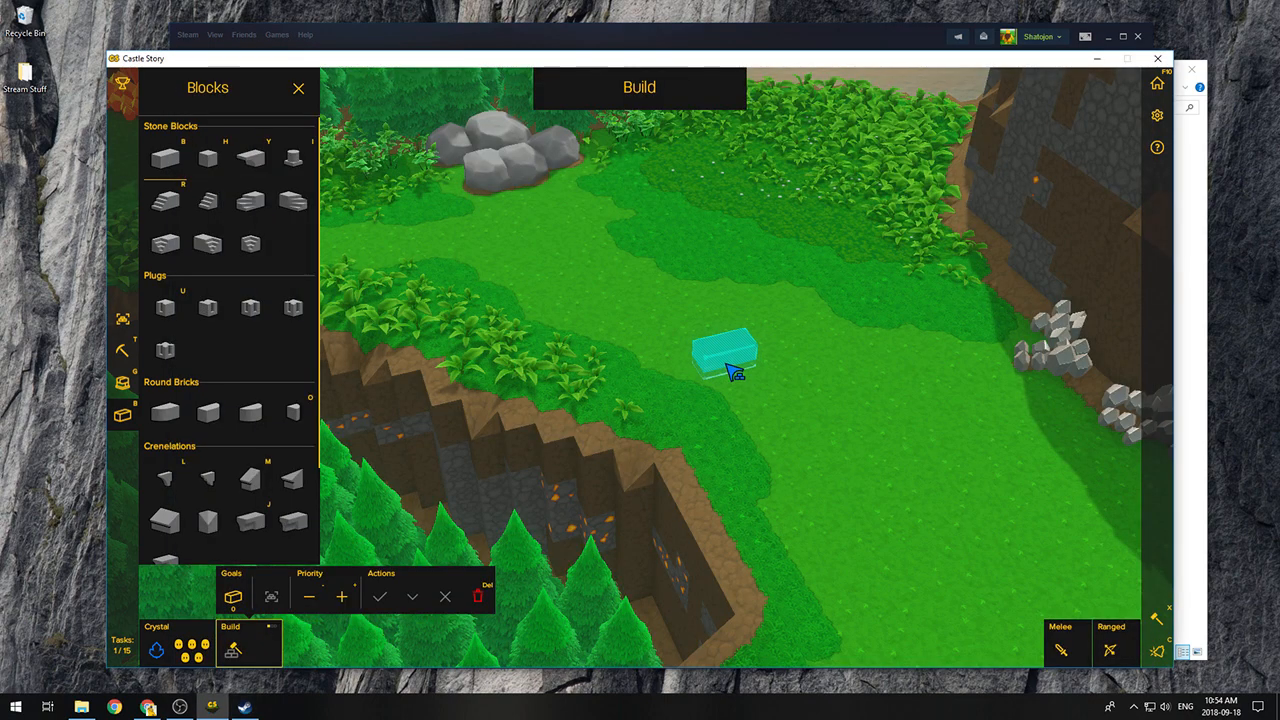
Step: Mark out a line of stone blocks on the grass in build mode
{"action": "left_click_drag", "start_coordinate": [720, 356], "coordinate": [864, 364]}
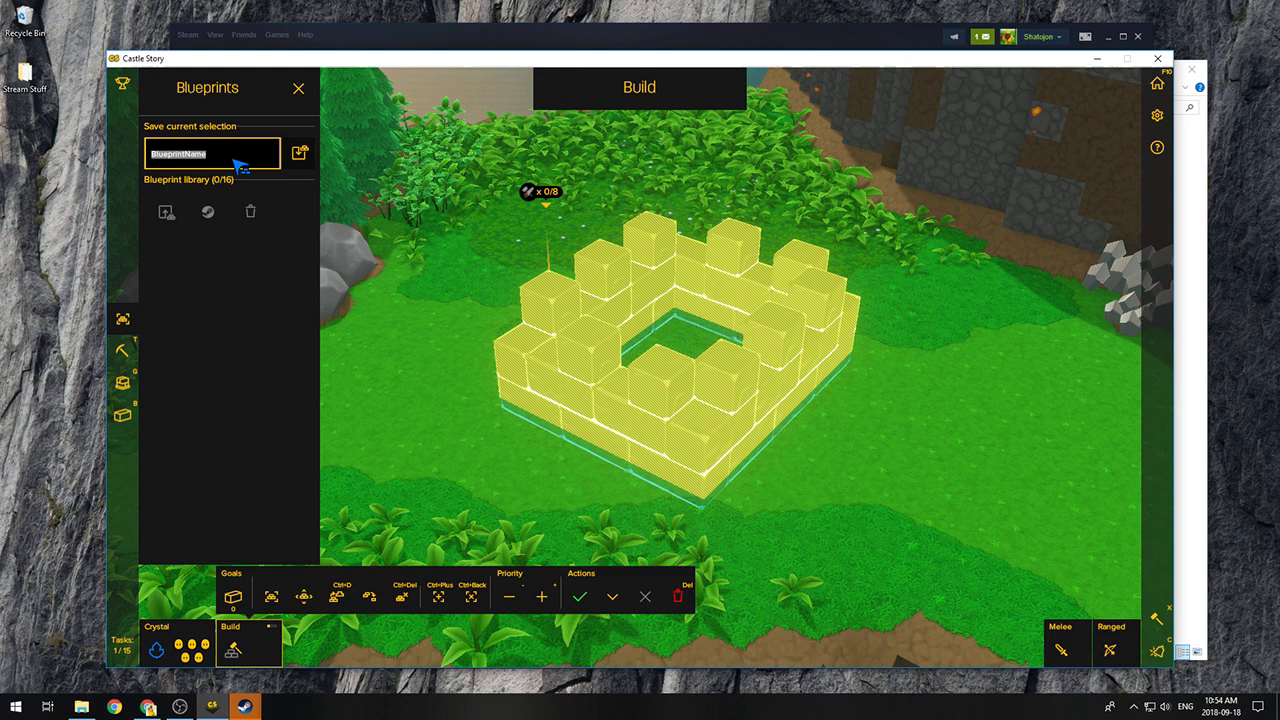
Step: Save the selected square wall as a blueprint named "Test Square"
{"action": "type", "text": "Test Square"}
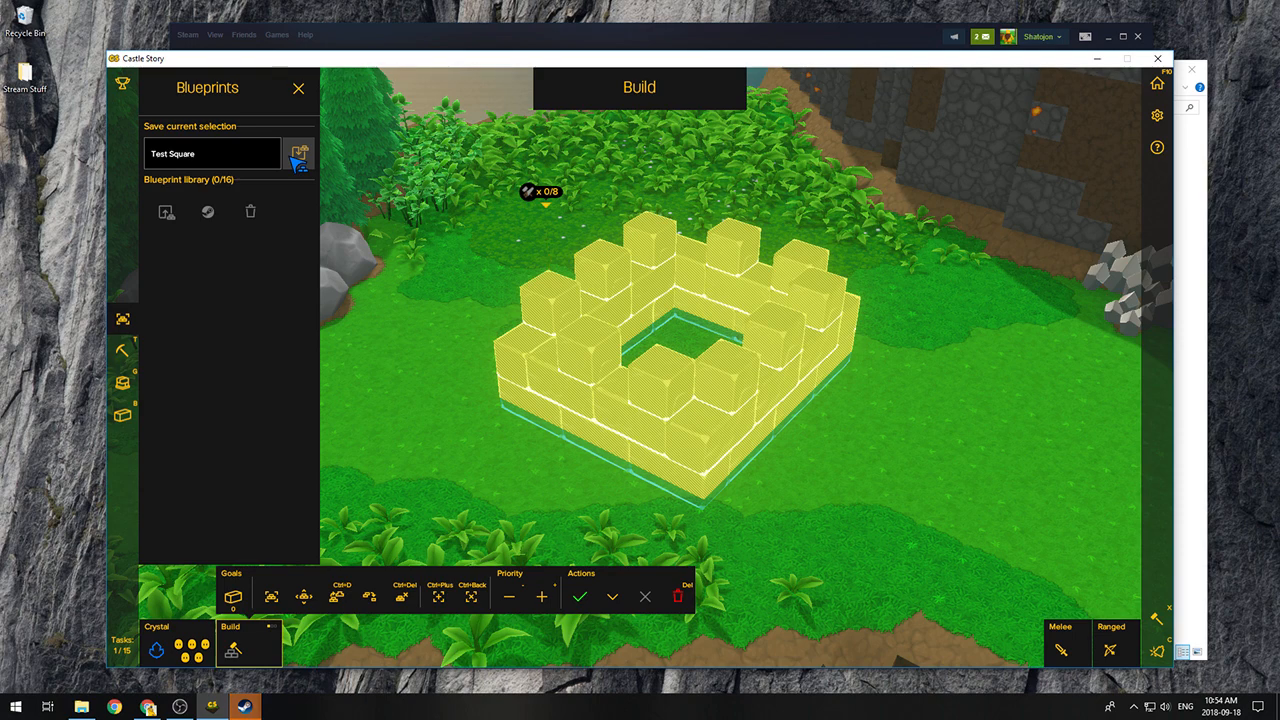
{"action": "left_click", "coordinate": [300, 152]}
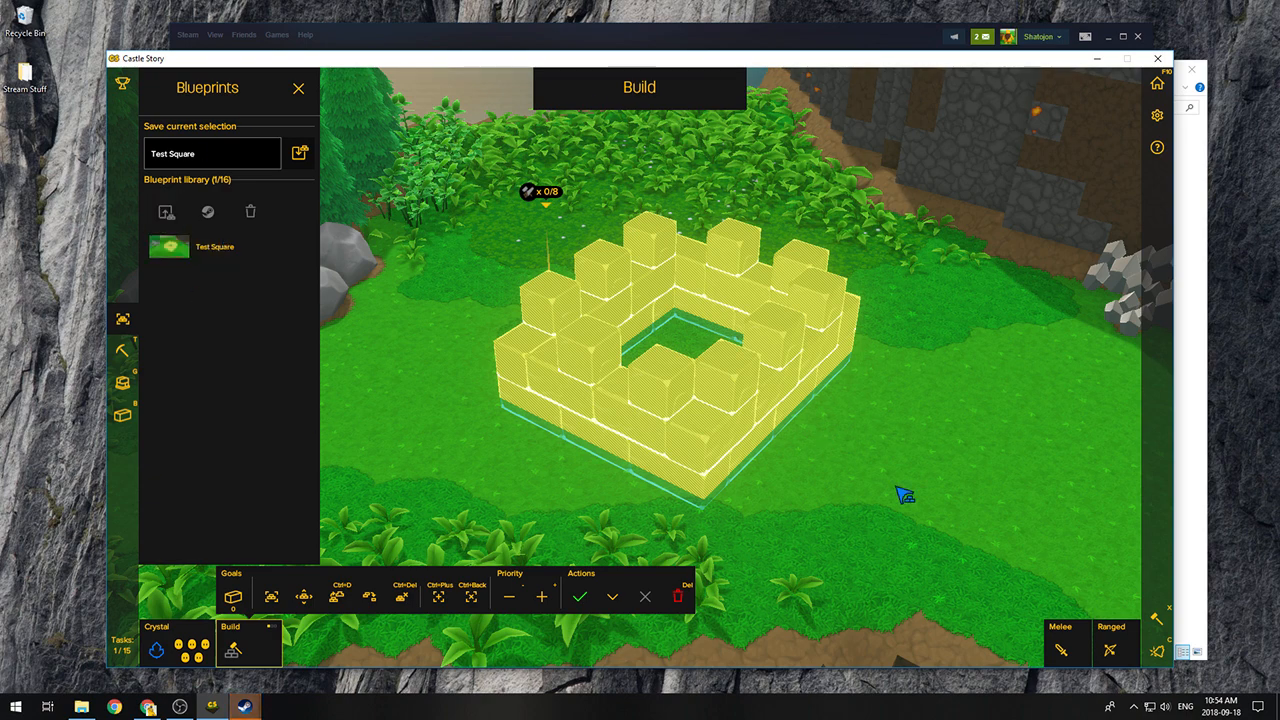
{"action": "mouse_move", "coordinate": [948, 324]}
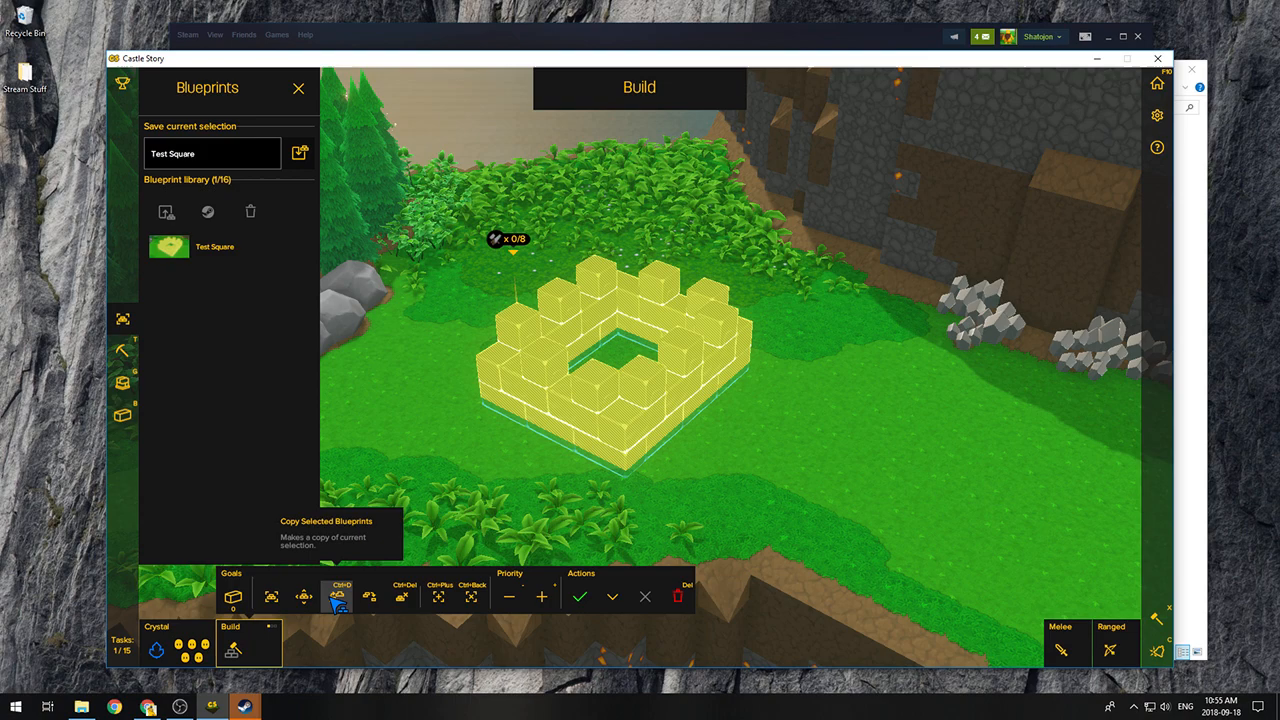
Step: Use the Debug tools' Instant Build Mode to finish the stone wall, then close Debug
{"action": "left_click", "coordinate": [336, 596]}
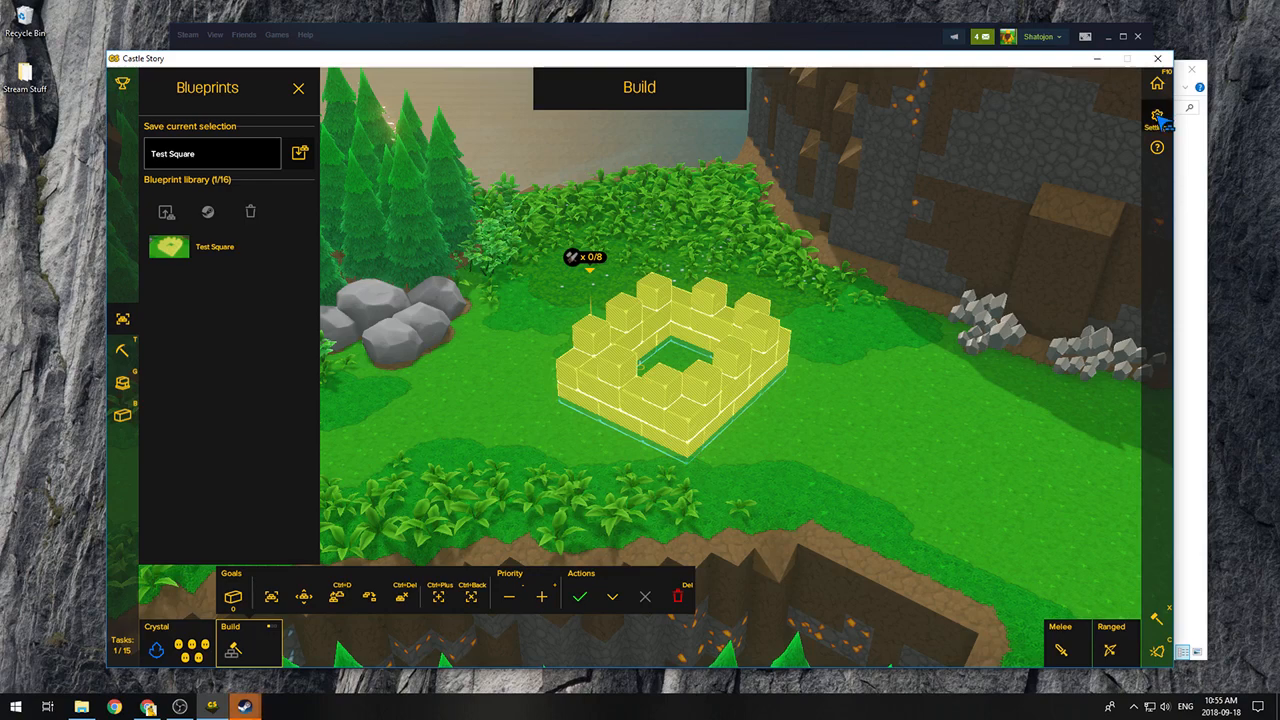
{"action": "left_click", "coordinate": [1156, 114]}
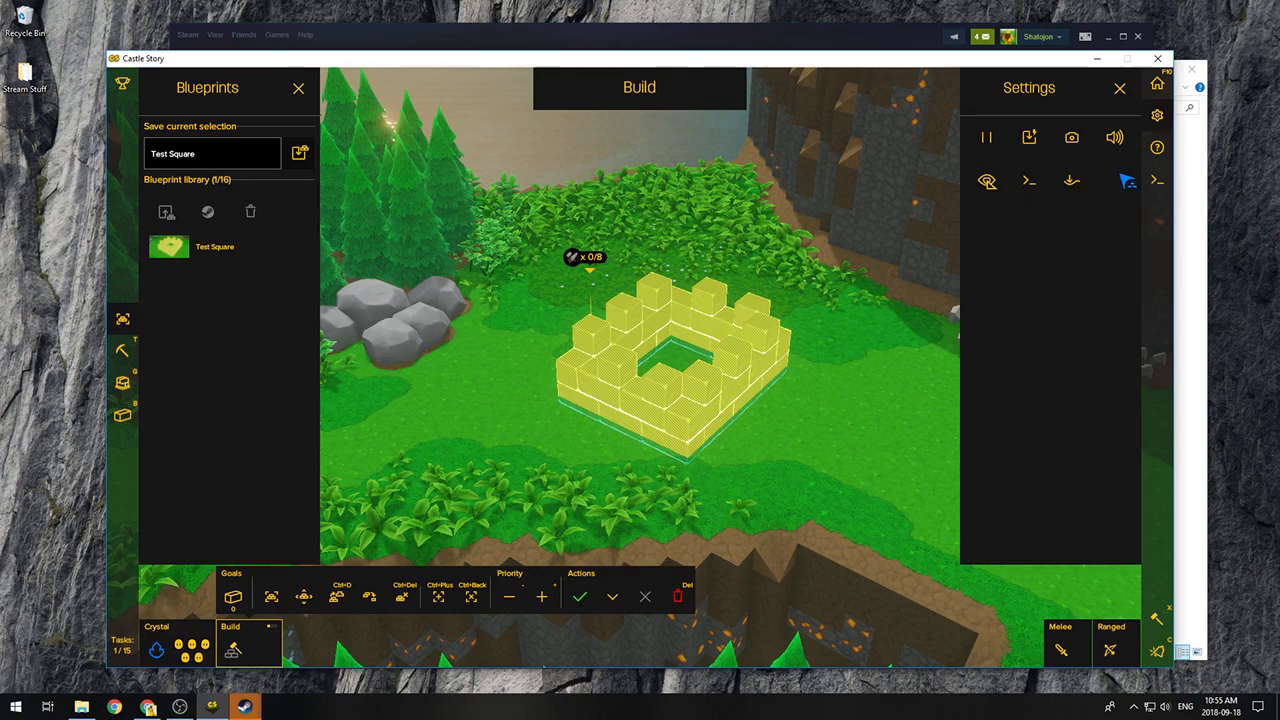
{"action": "left_click", "coordinate": [1158, 180]}
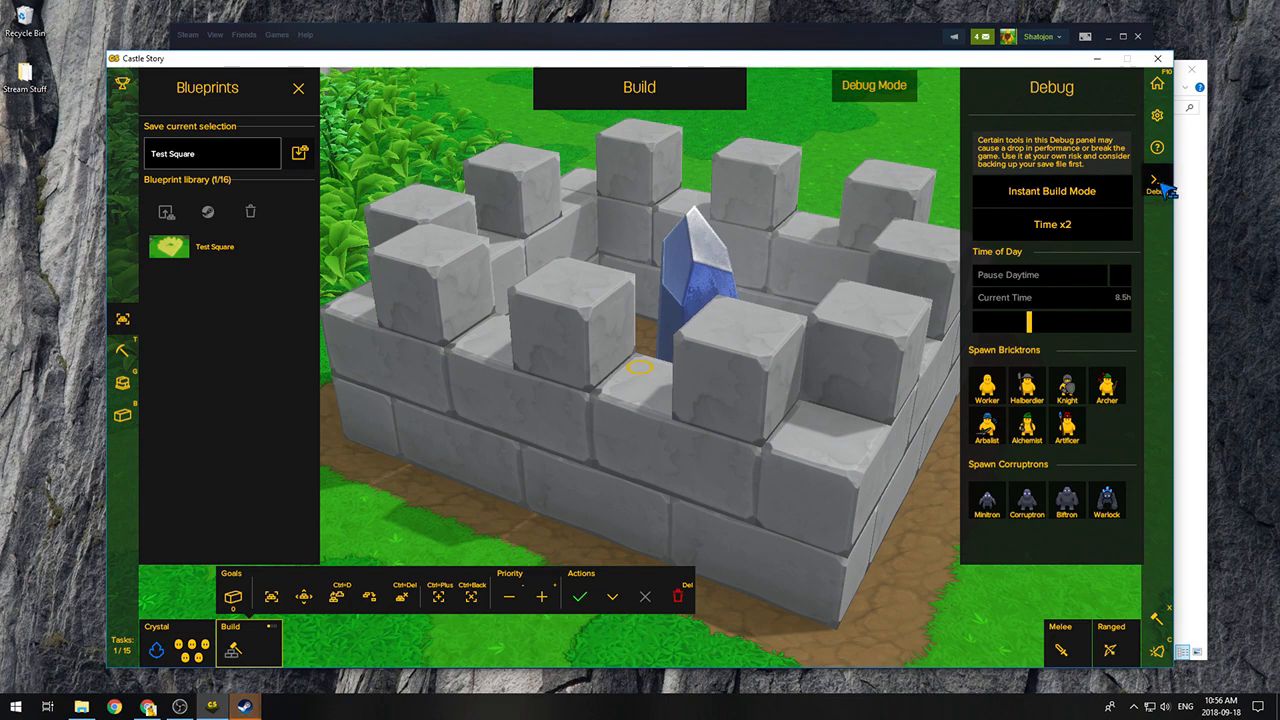
{"action": "left_click", "coordinate": [1156, 180]}
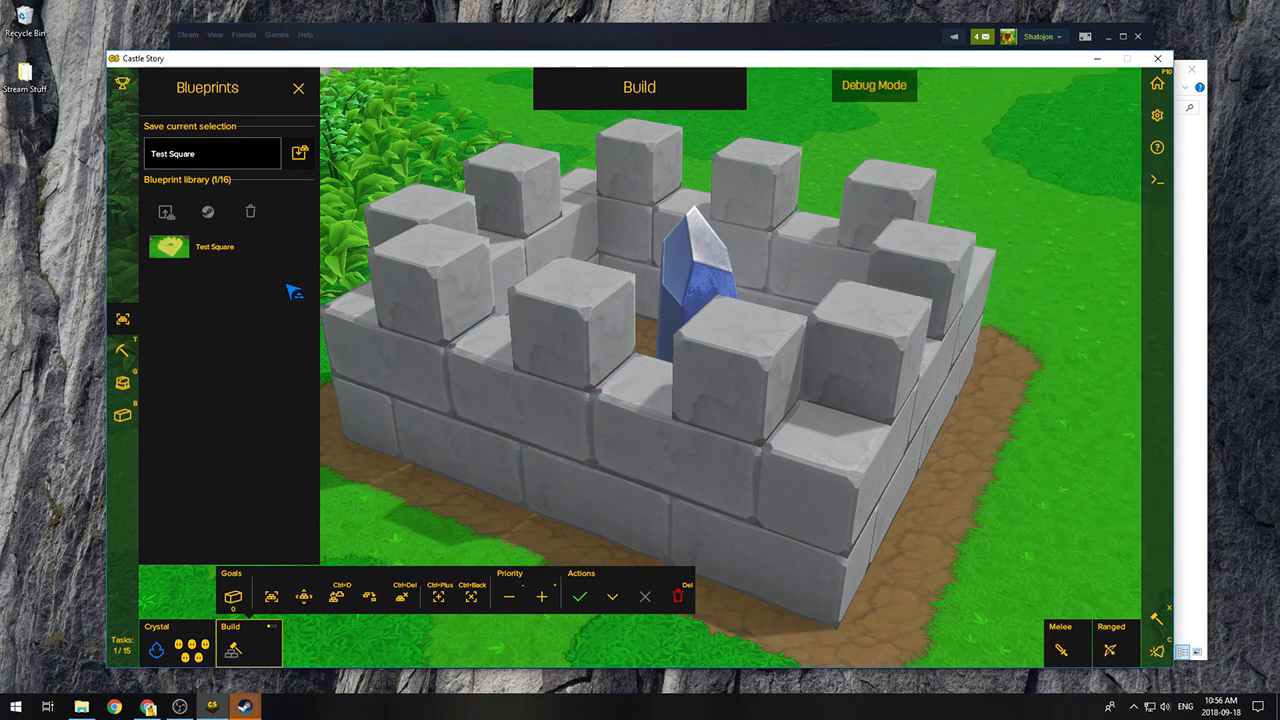
{"action": "mouse_move", "coordinate": [180, 168]}
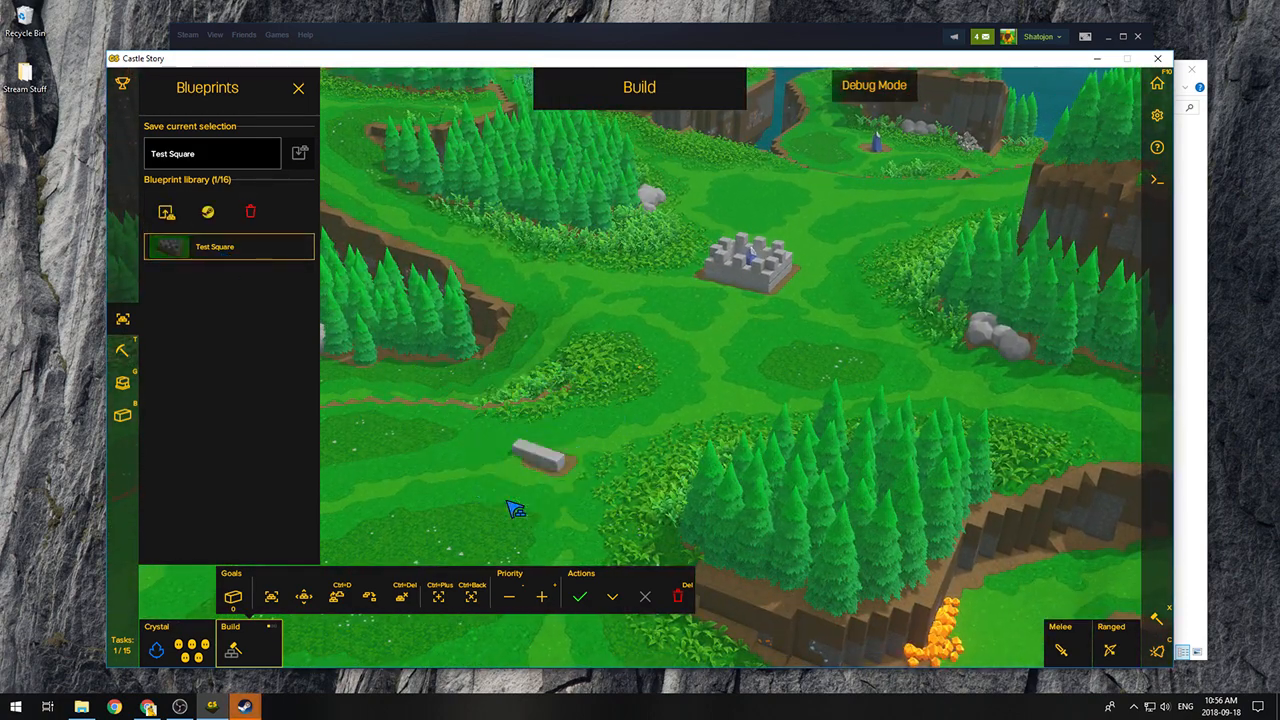
Step: Publish the Test Square blueprint to the Steam Workshop
{"action": "left_click", "coordinate": [872, 84]}
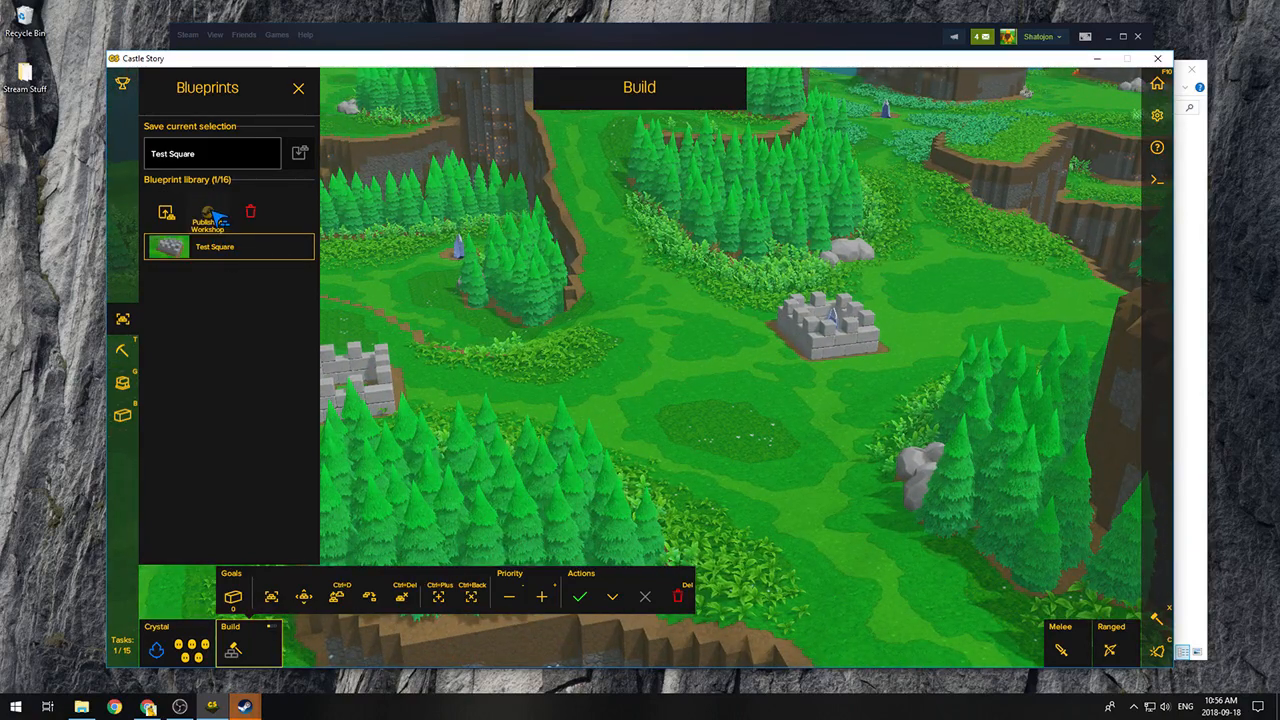
{"action": "left_click", "coordinate": [208, 212]}
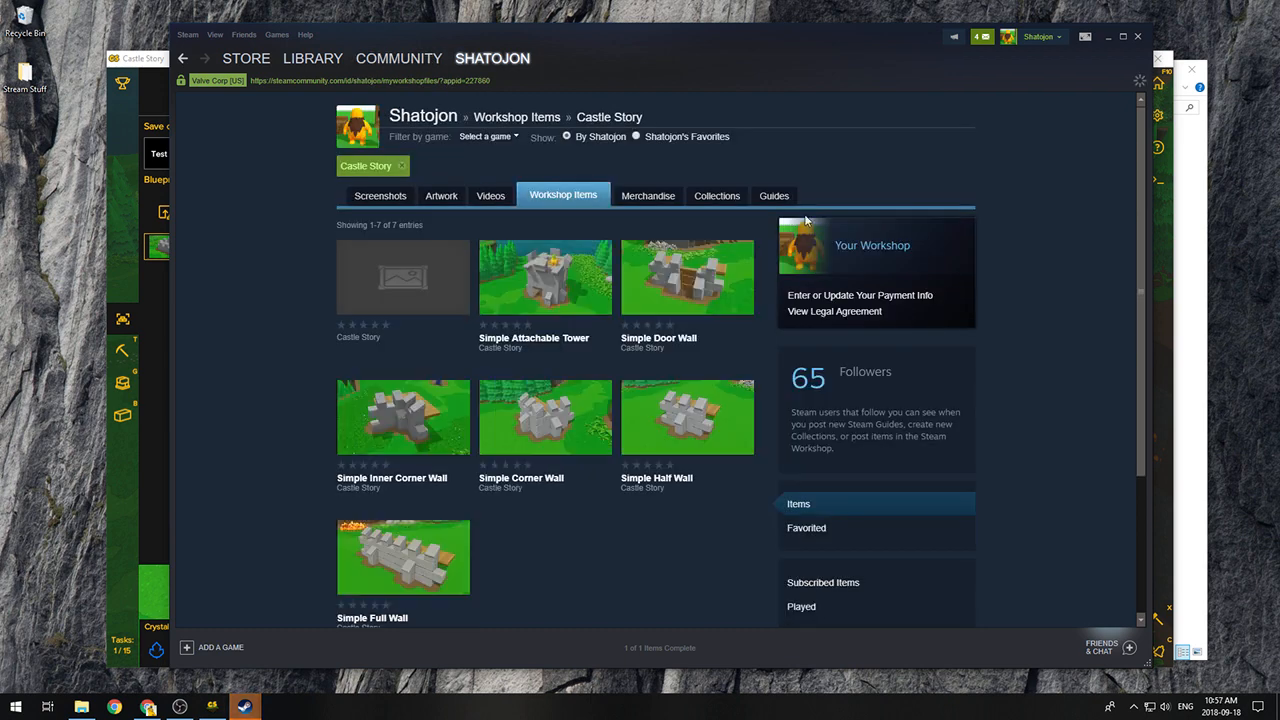
Step: Reload the Workshop items page so the new Test Square entry appears
{"action": "right_click", "coordinate": [250, 260]}
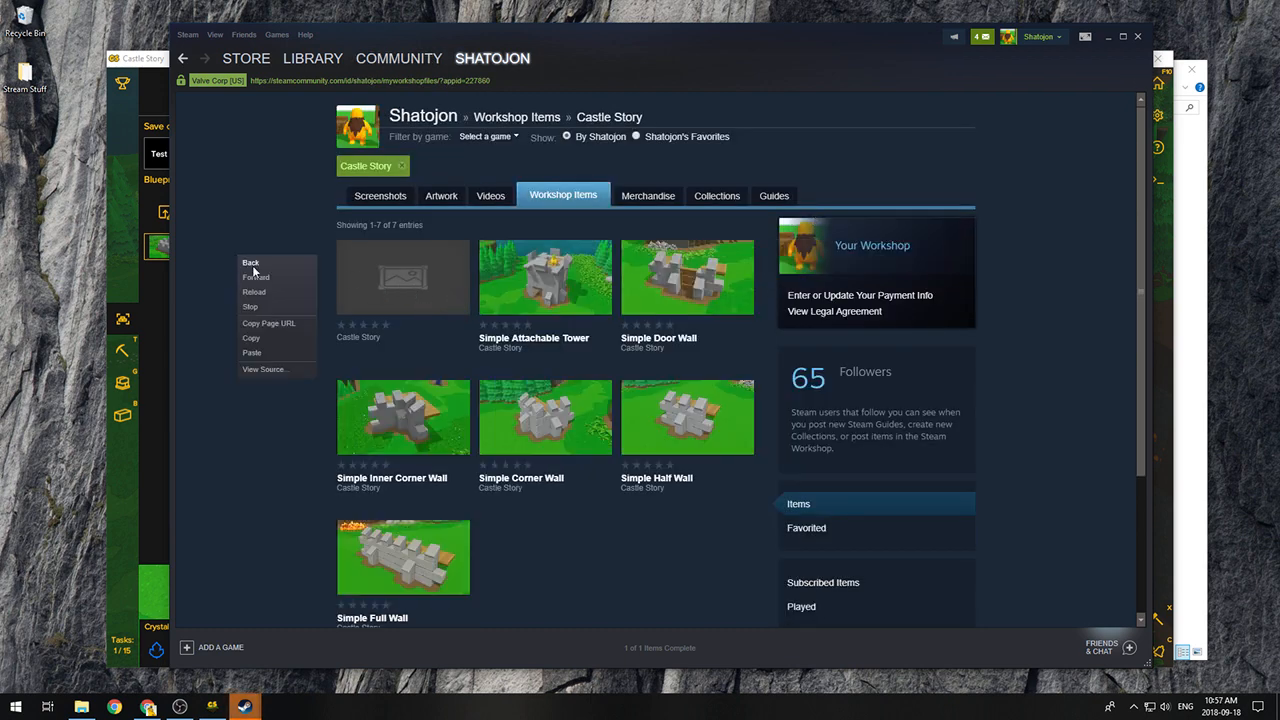
{"action": "left_click", "coordinate": [254, 292]}
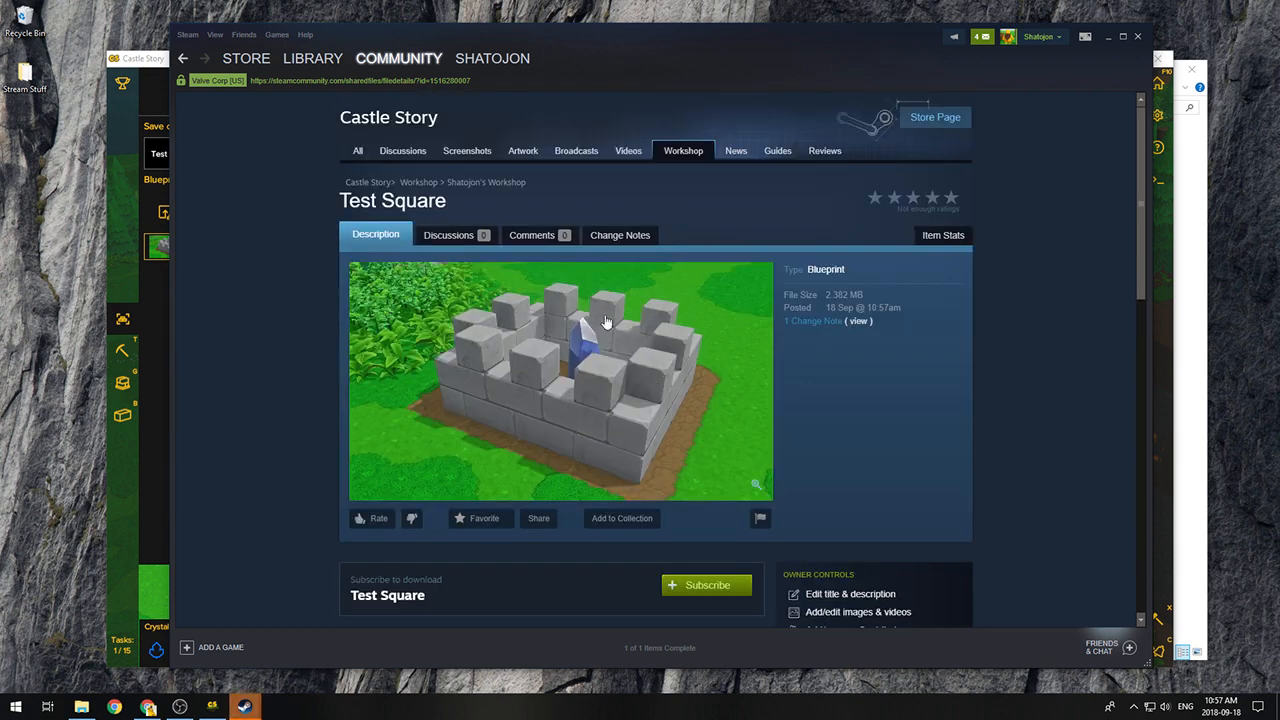
{"action": "scroll", "scroll_direction": "down", "scroll_amount": 3}
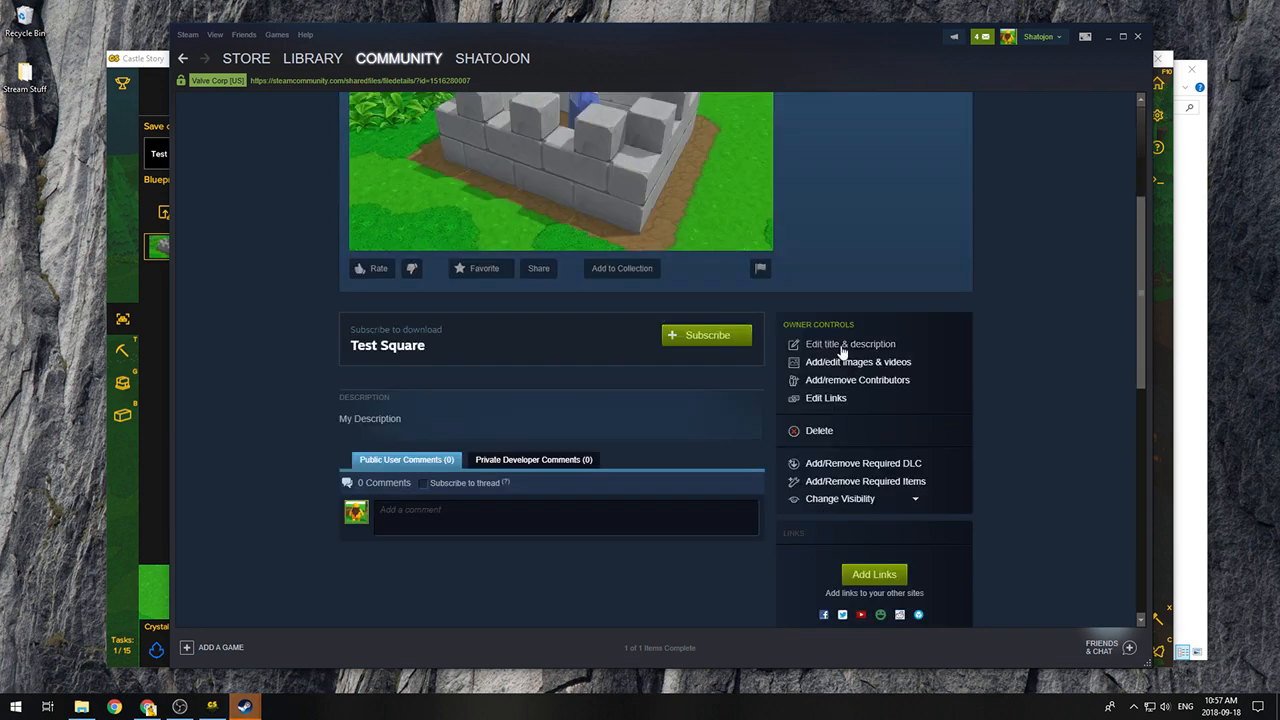
Step: Save Test Square's description as "Just a test, don't download this!"
{"action": "left_click", "coordinate": [850, 344]}
{"action": "type", "text": "Just a test, don't download this!"}
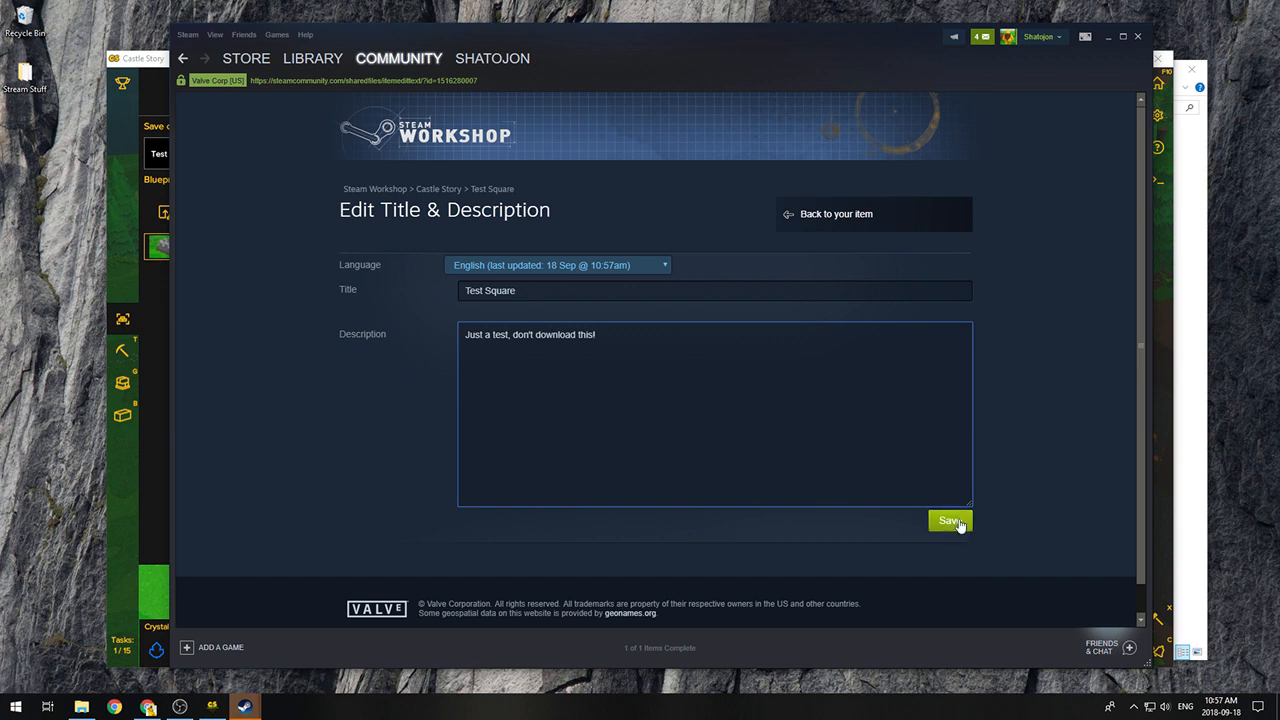
{"action": "left_click", "coordinate": [948, 520]}
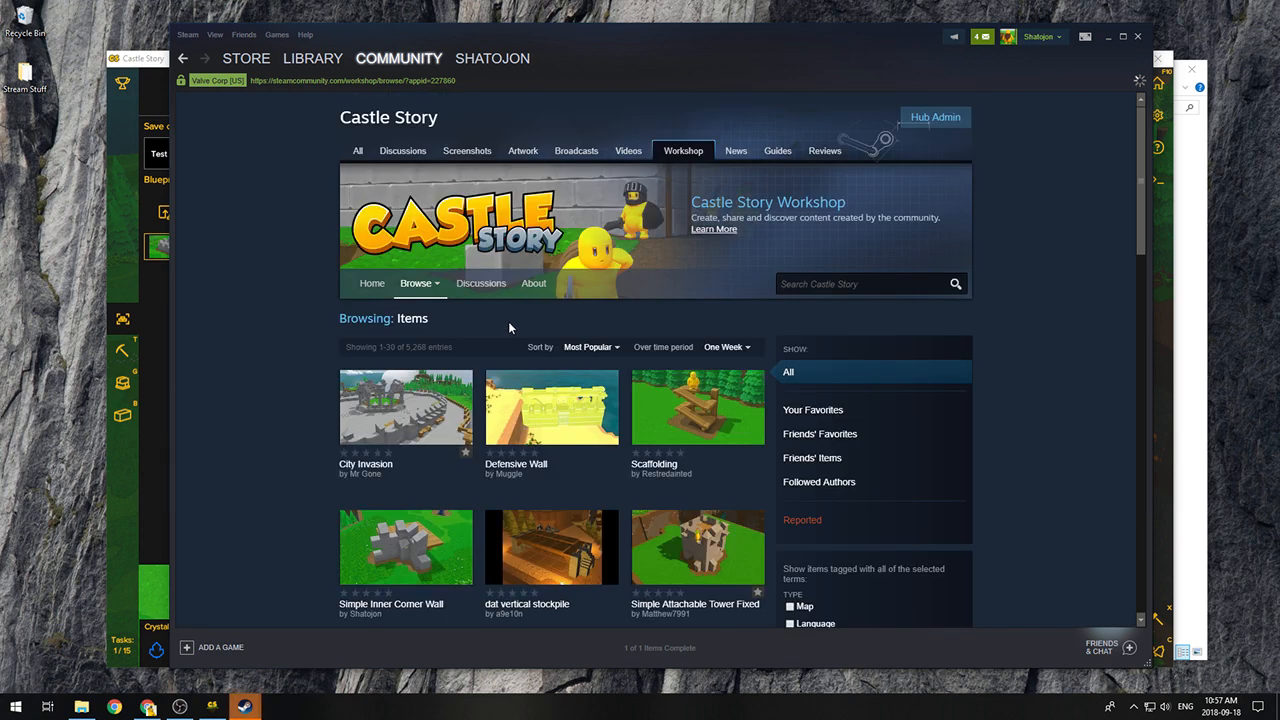
{"action": "scroll", "scroll_direction": "down", "scroll_amount": 3}
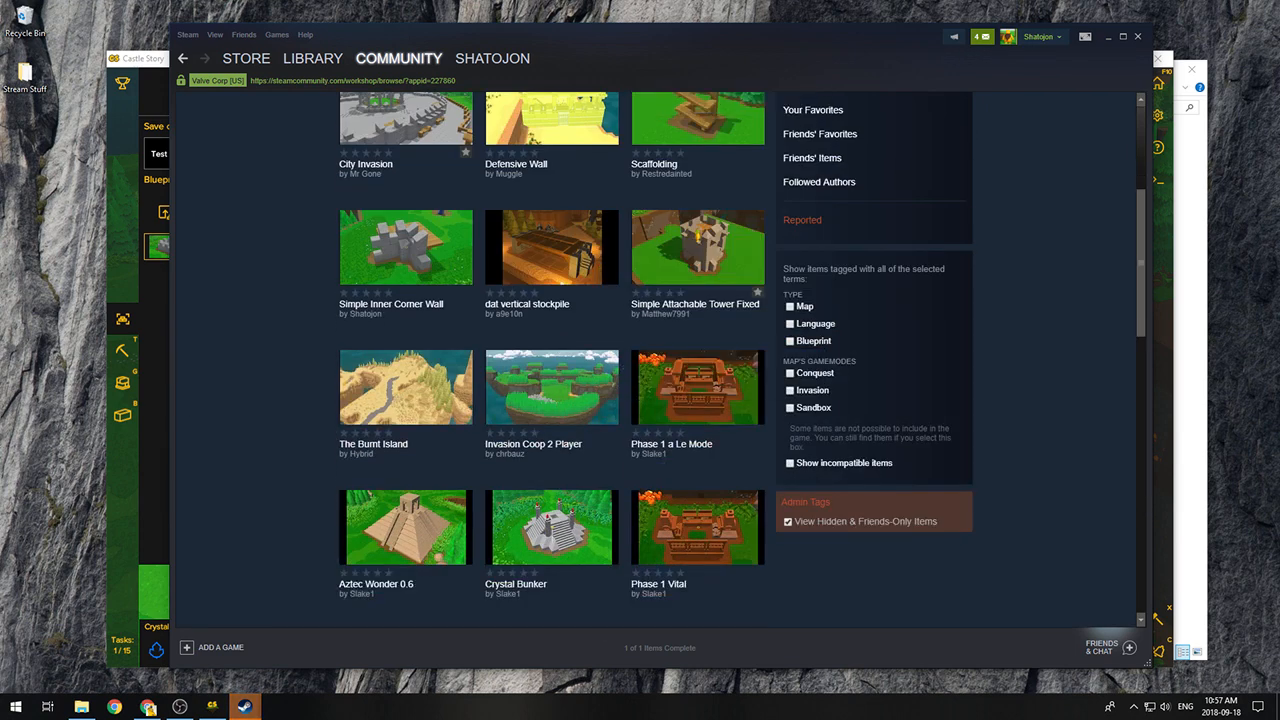